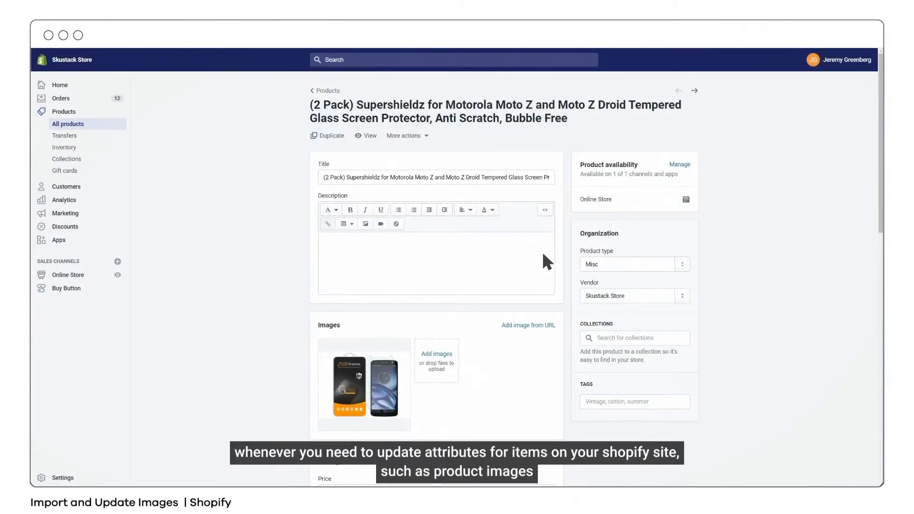
Open Image Manager for the Supershieldz screen protector from the product toolbox.
scroll("down", 3)
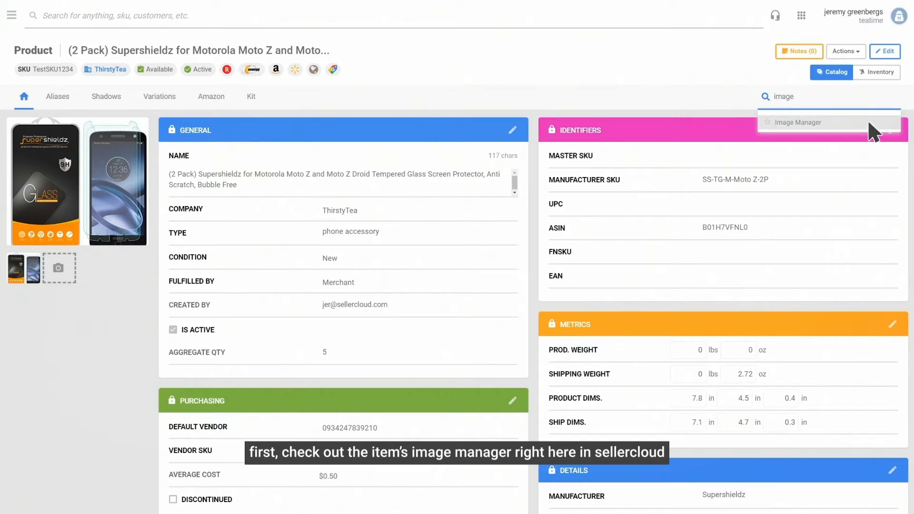
left_click(798, 123)
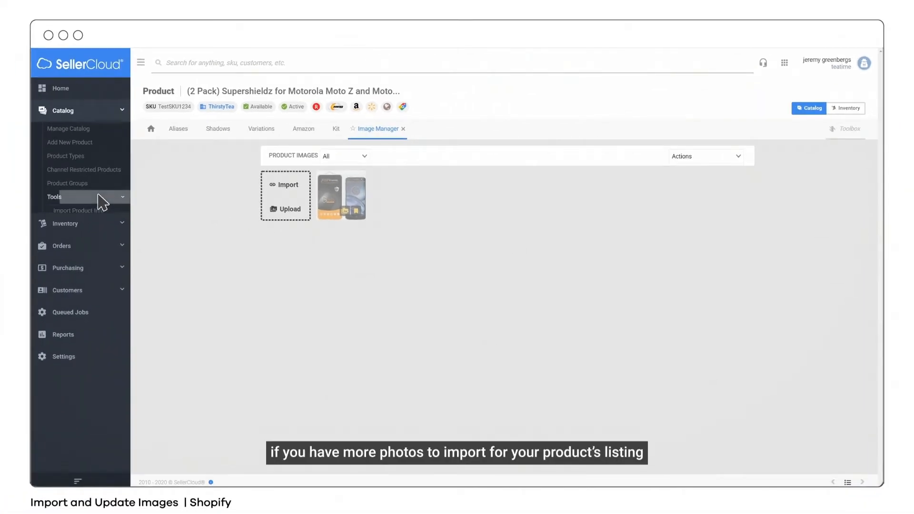
Go to Catalog > Tools > Import Product Info.
left_click(54, 197)
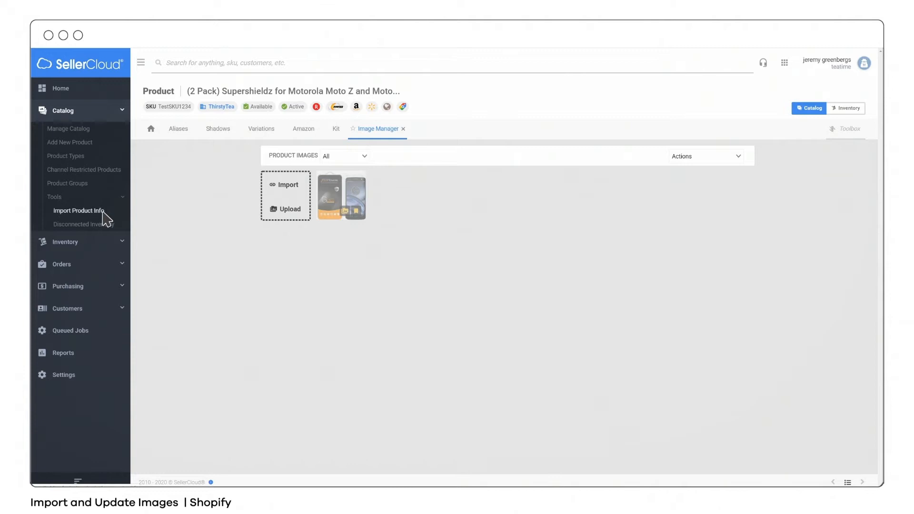
left_click(79, 211)
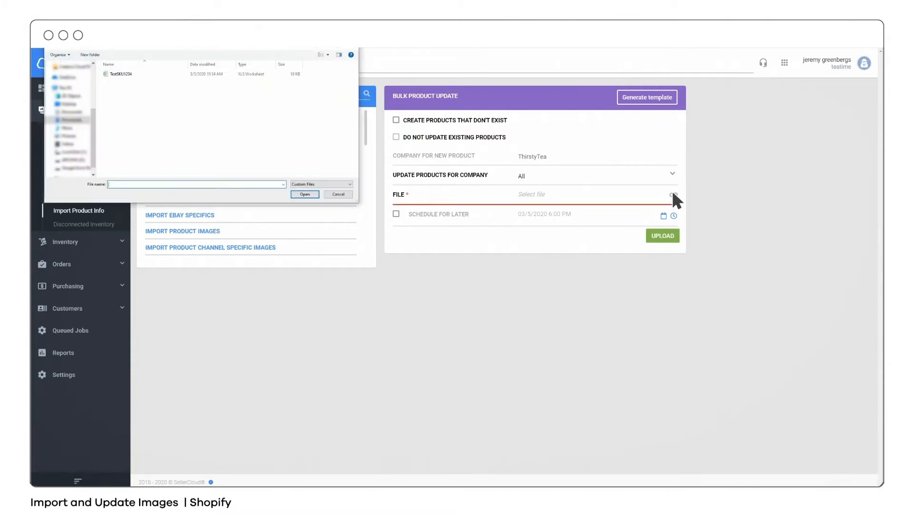
Attach TestSKU1234.xls and upload it as a bulk product update.
left_click(119, 74)
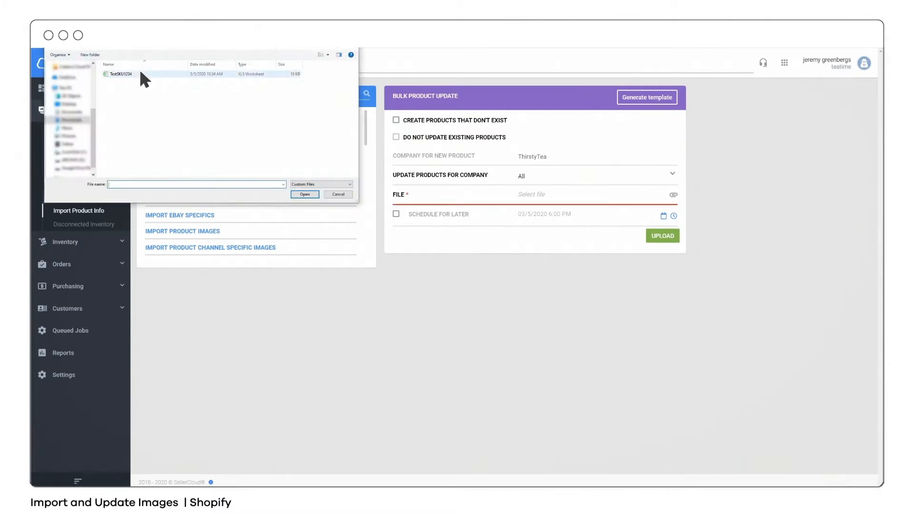
left_click(118, 74)
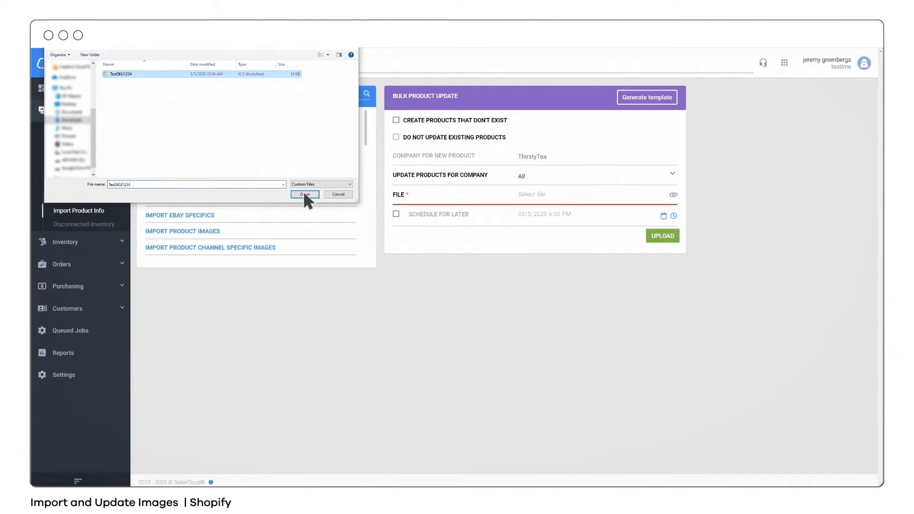
left_click(304, 194)
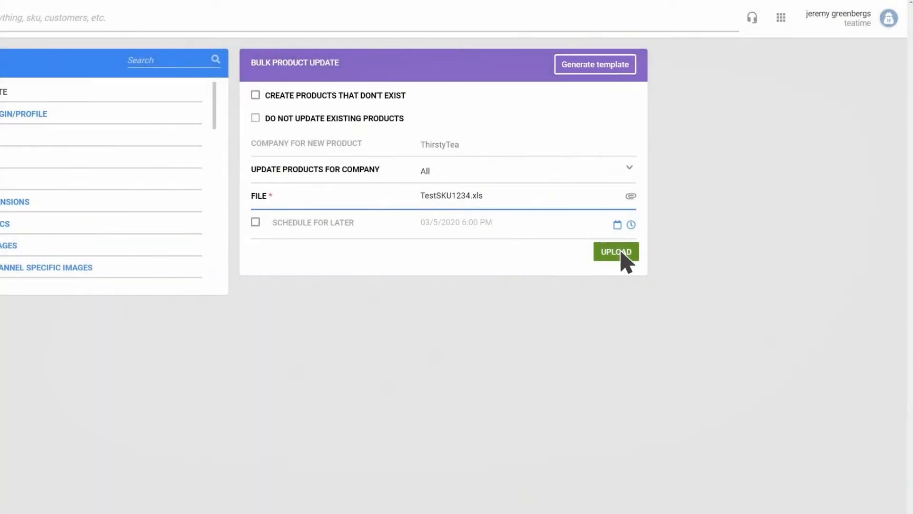
left_click(616, 252)
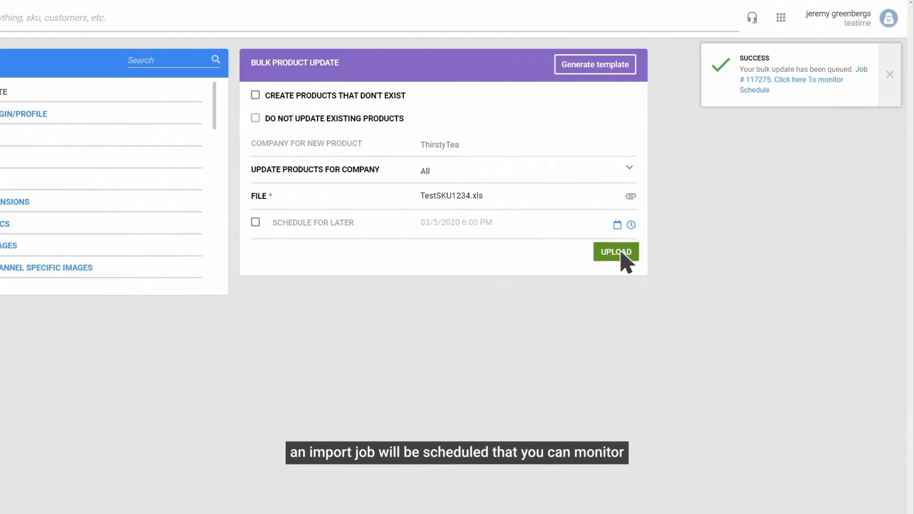
mouse_move(753, 88)
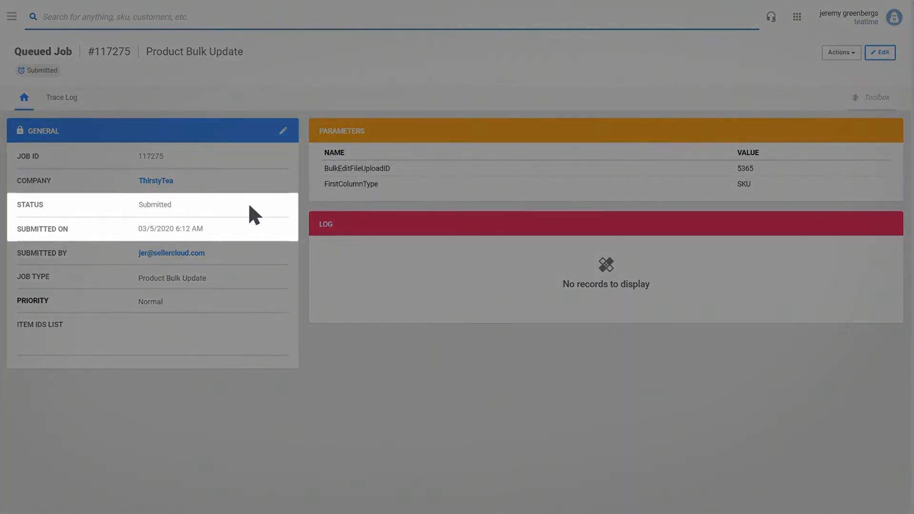
mouse_move(237, 222)
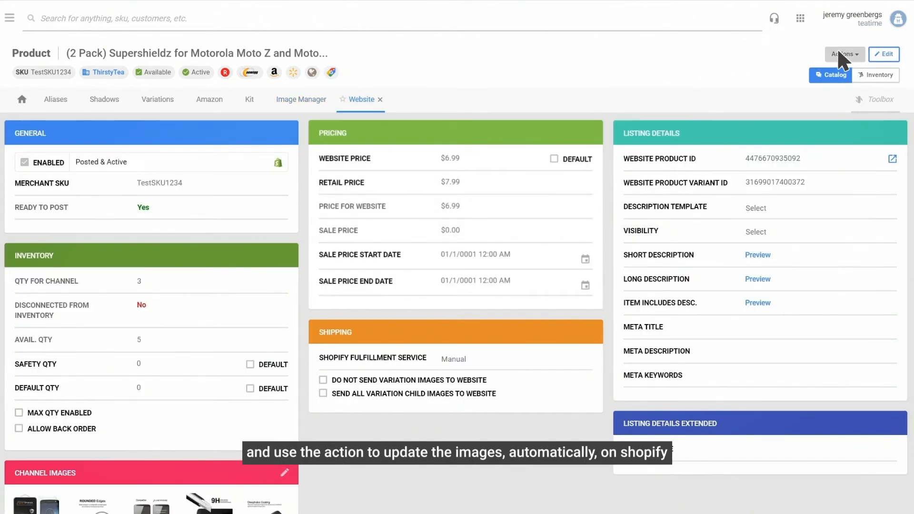
Run 'Update images on Shopify' from the product's Actions menu.
left_click(845, 54)
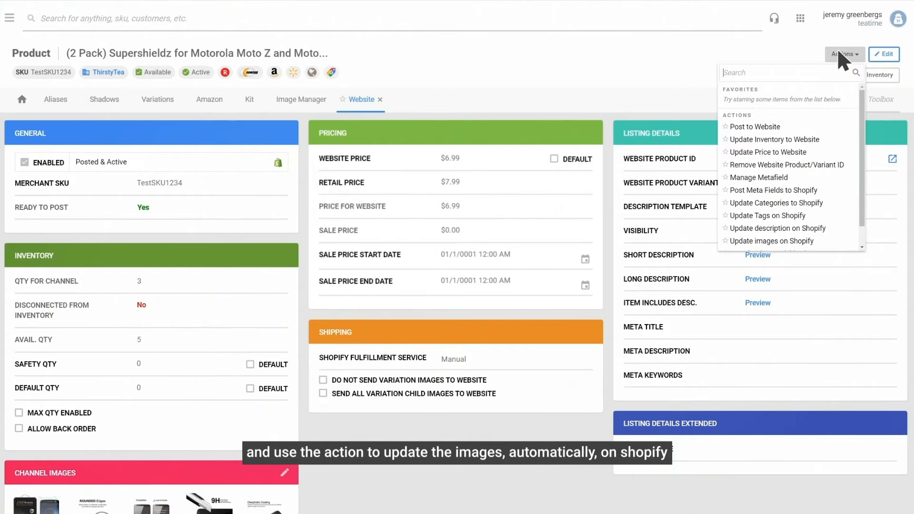
type("update image")
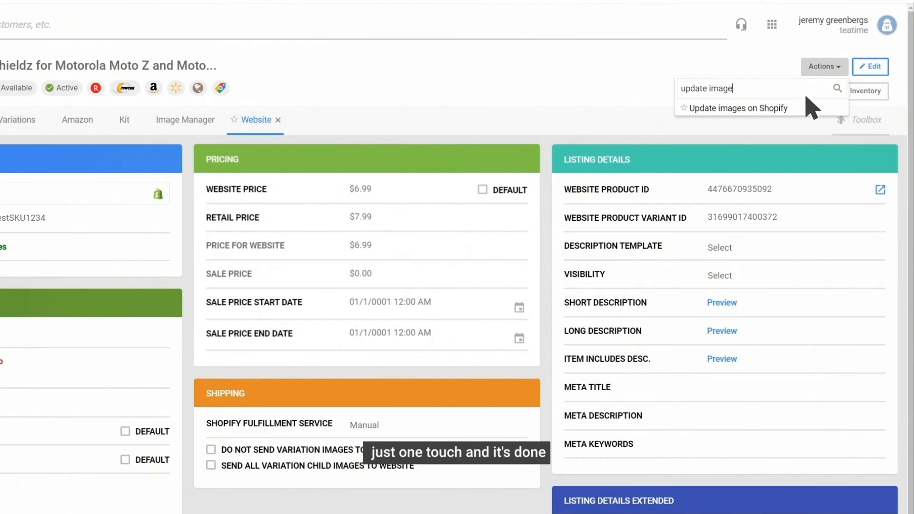
left_click(740, 108)
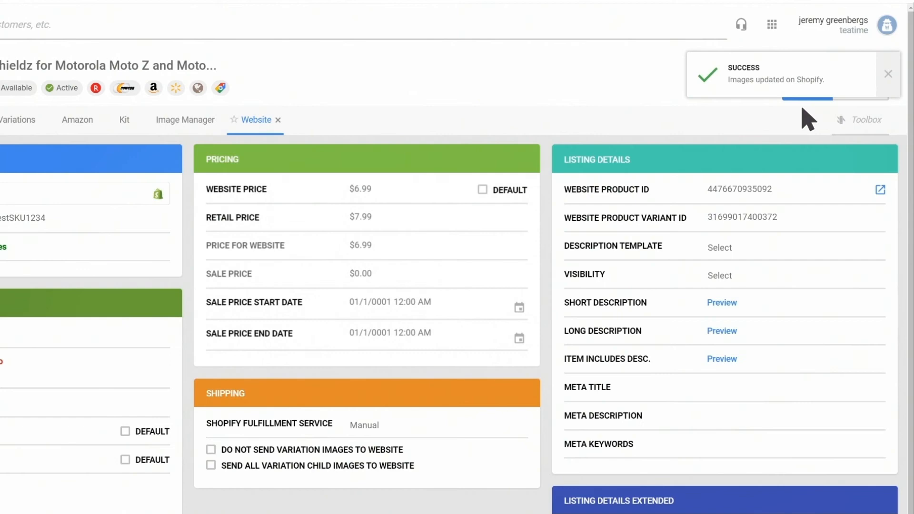
mouse_move(879, 189)
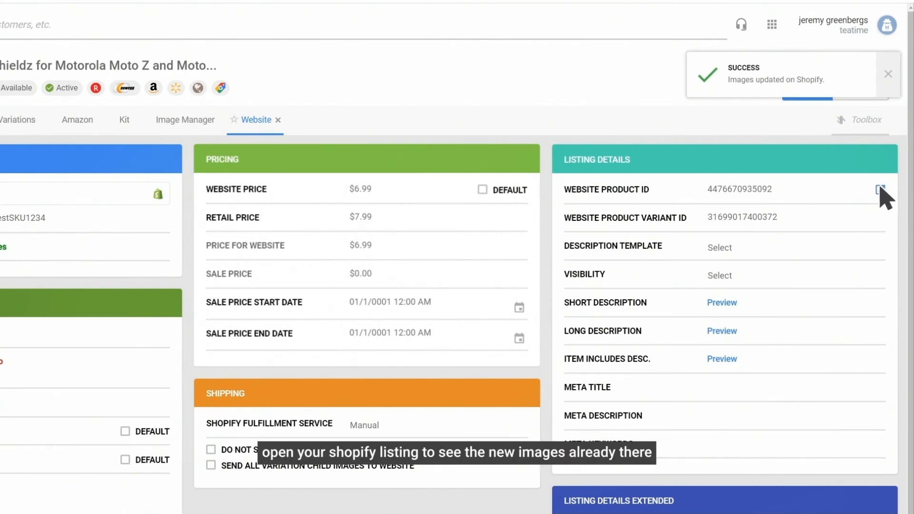
Review the new images in Shopify admin, then show the 9H glass photo on the storefront.
left_click(878, 189)
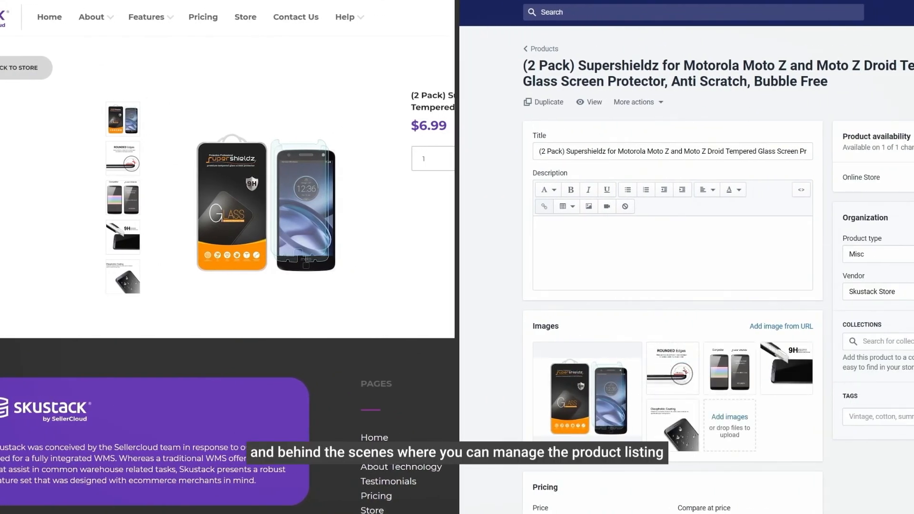
scroll("down", 3)
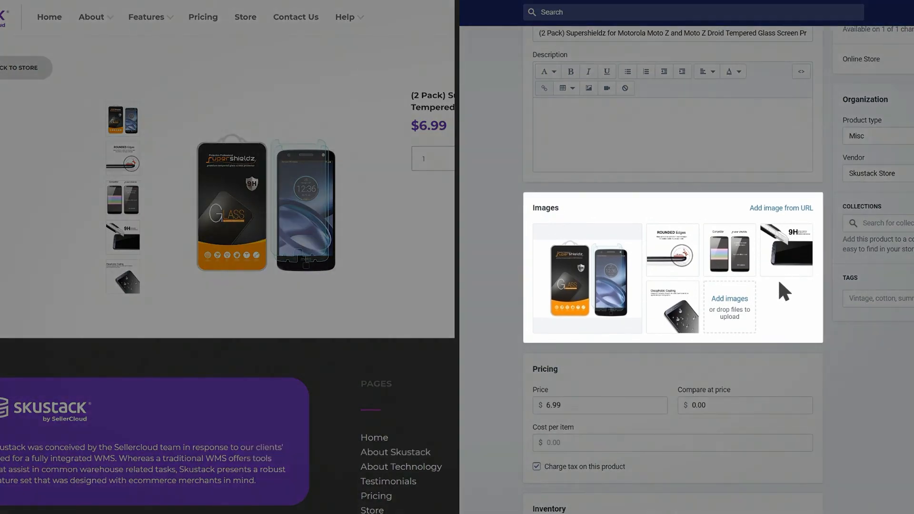
mouse_move(778, 307)
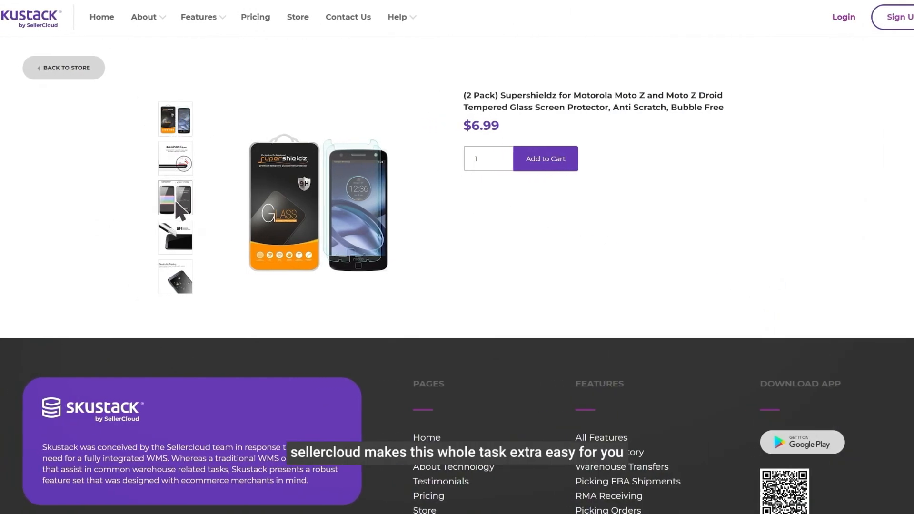
left_click(175, 237)
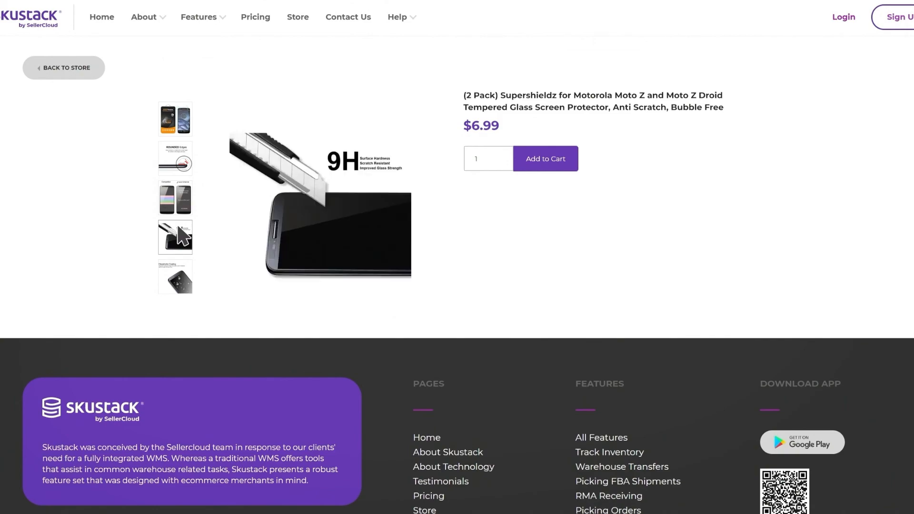